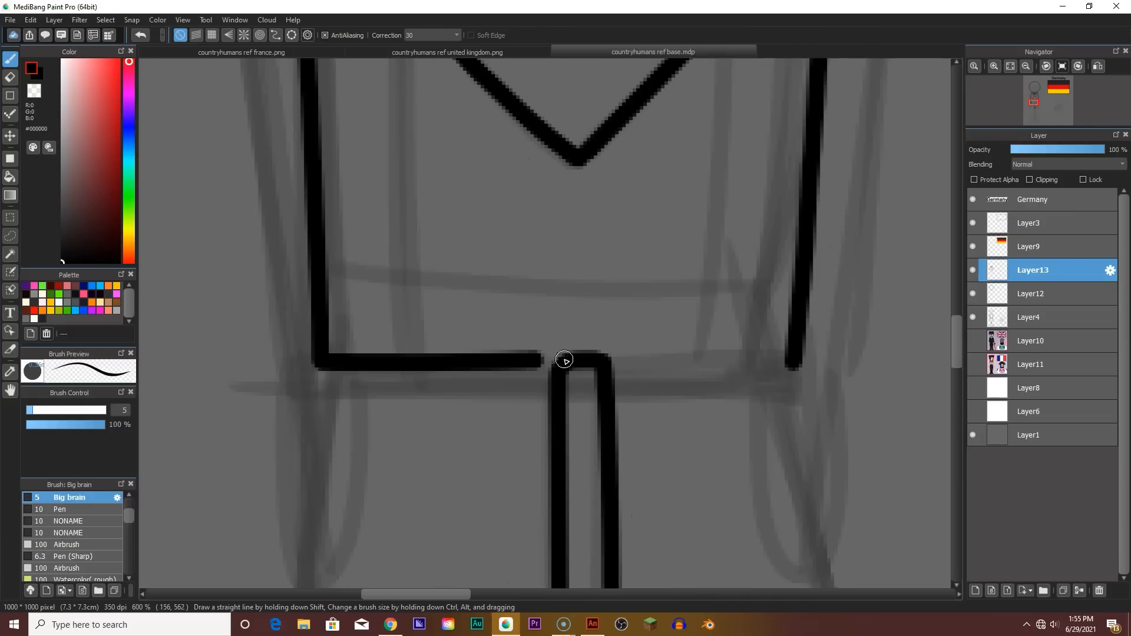
# Step: Ink the inner trouser leg line and outline the left leg's cuff
pyautogui.moveTo(565, 359); pyautogui.dragTo(613, 366)
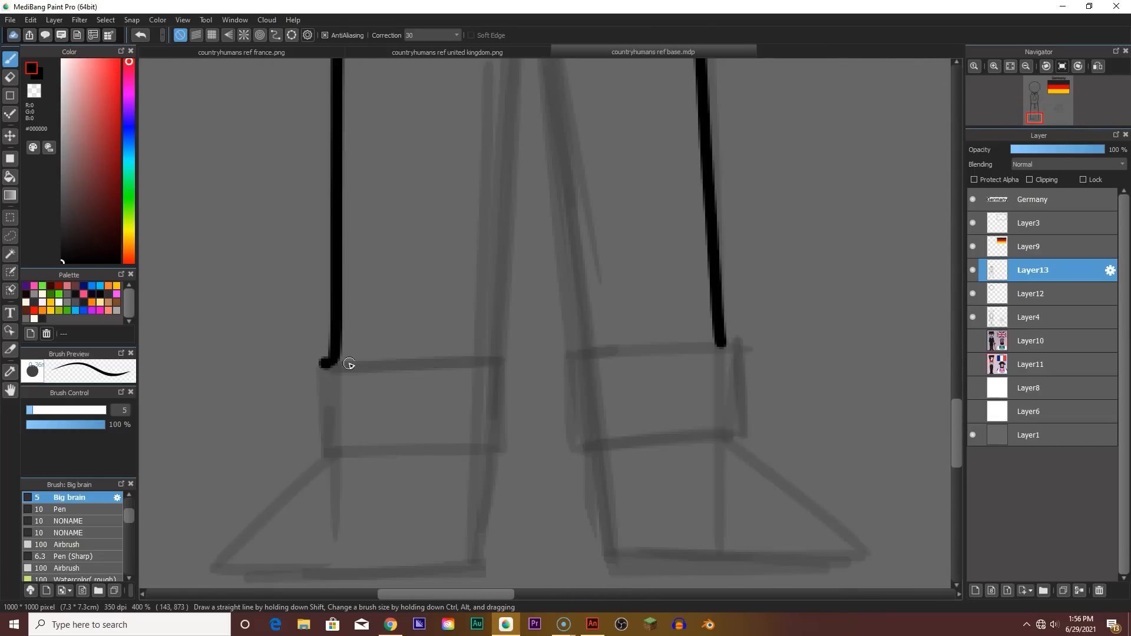
pyautogui.moveTo(323, 363); pyautogui.dragTo(732, 350)
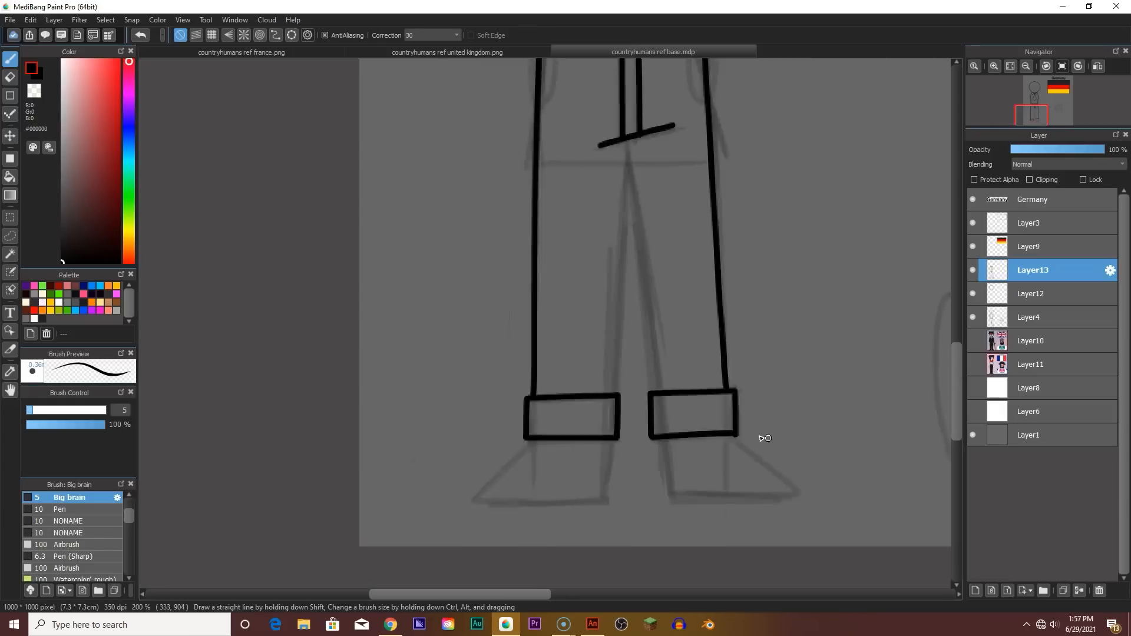
# Step: Ink the left shoe outline with its sole line closed off beneath the cuff
pyautogui.scroll(-3)
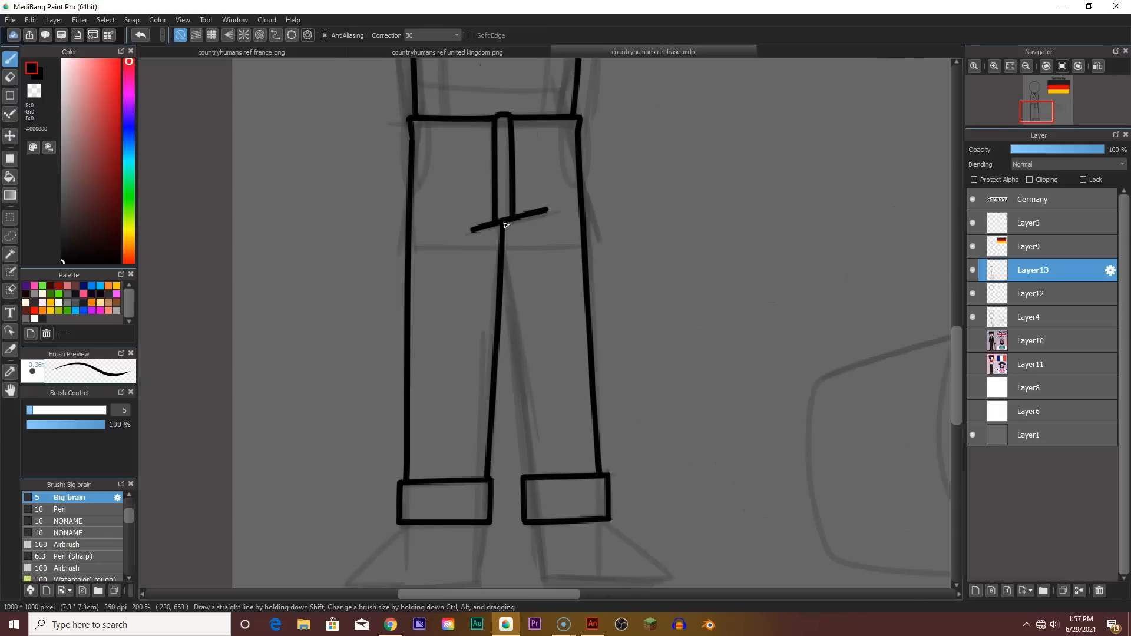
pyautogui.moveTo(508, 220)
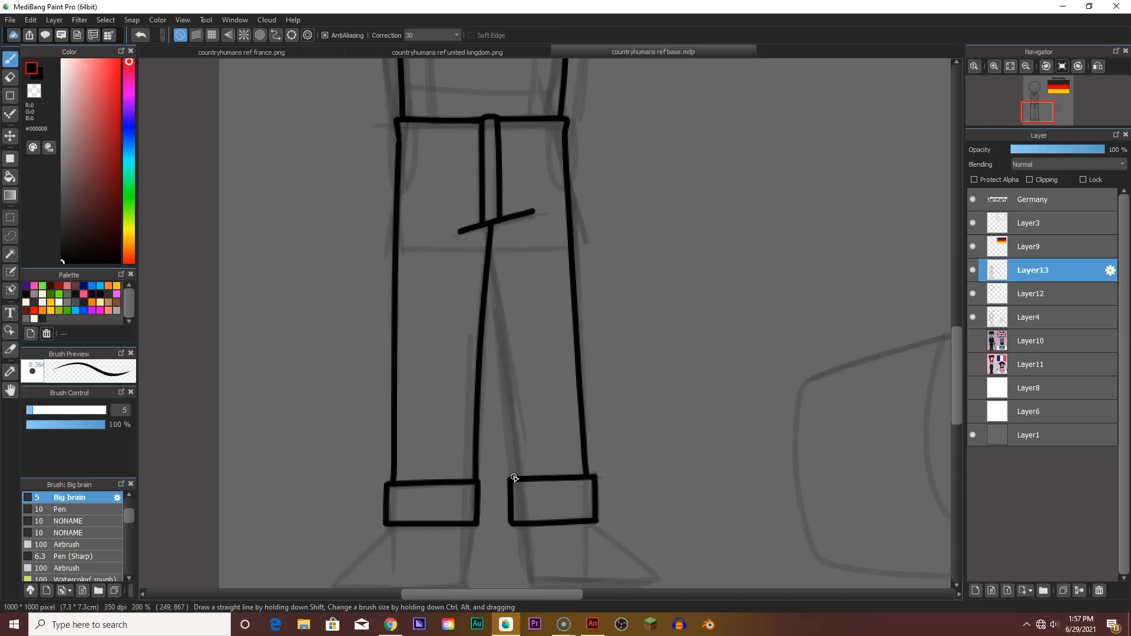
pyautogui.moveTo(495, 229); pyautogui.dragTo(515, 469)
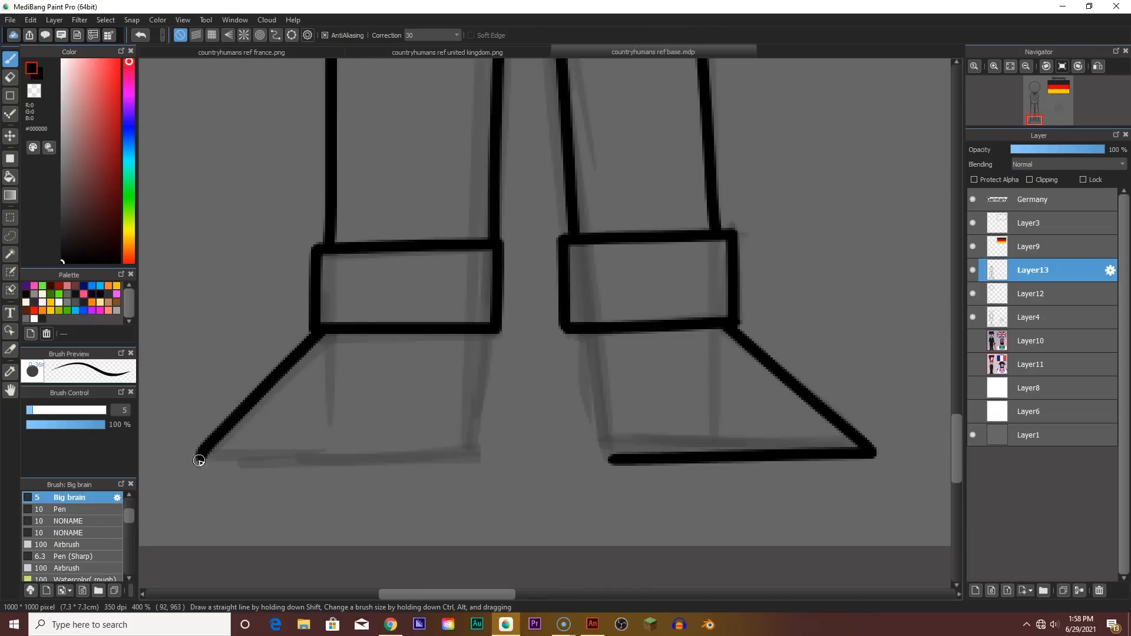
pyautogui.moveTo(201, 460); pyautogui.dragTo(482, 453)
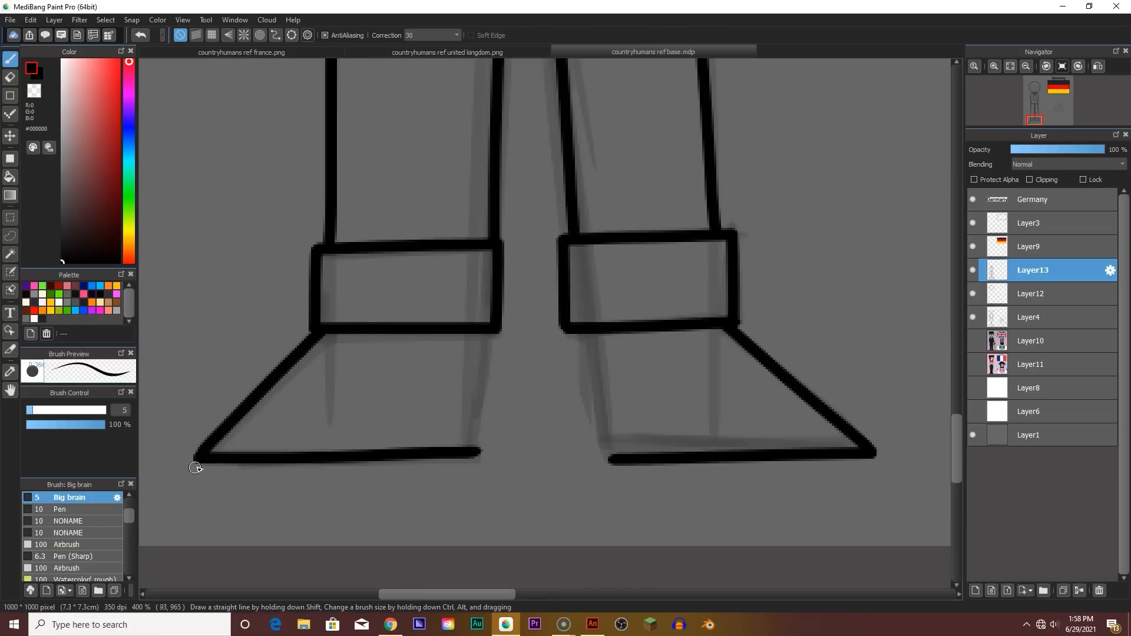
pyautogui.moveTo(195, 466); pyautogui.dragTo(447, 473)
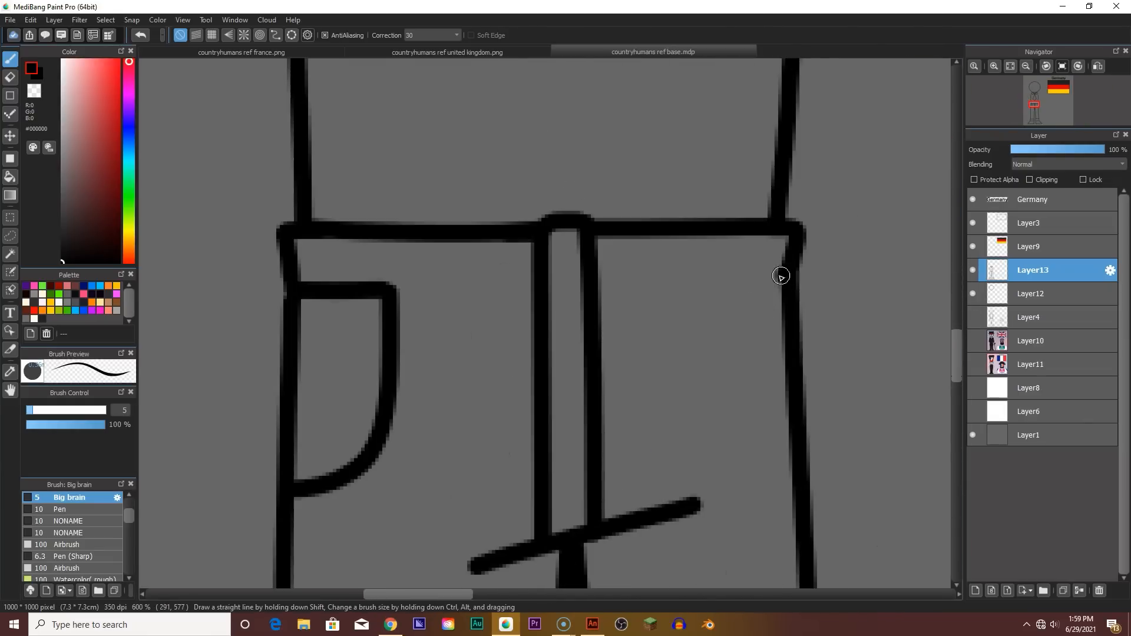
pyautogui.moveTo(764, 282)
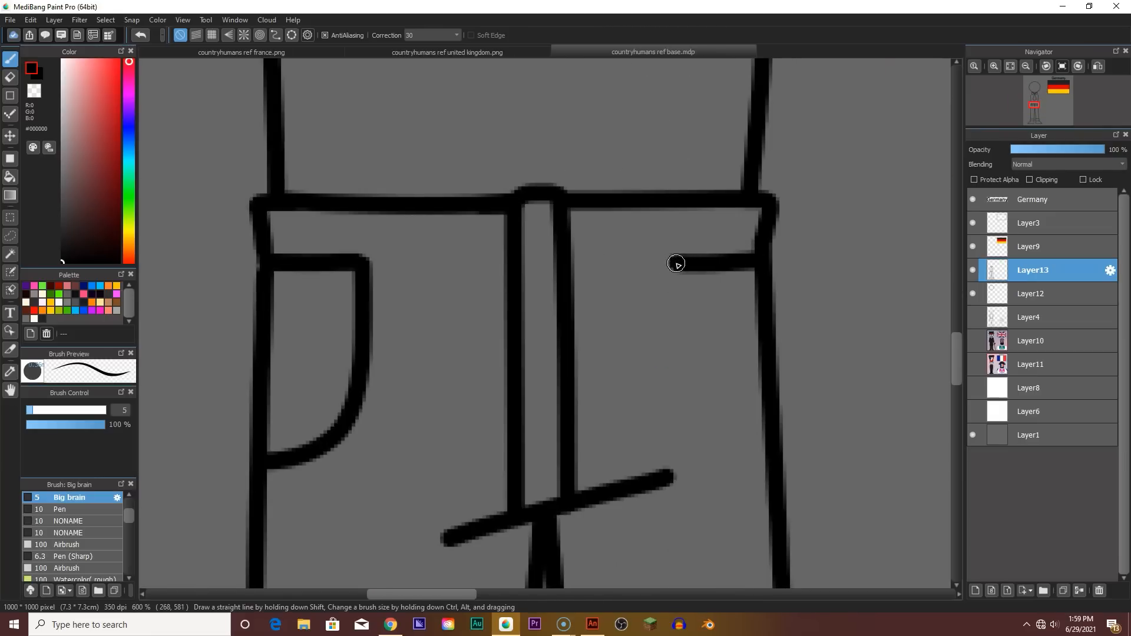
# Step: Ink the curved pocket line on the right side of the trousers
pyautogui.moveTo(674, 261); pyautogui.dragTo(725, 433)
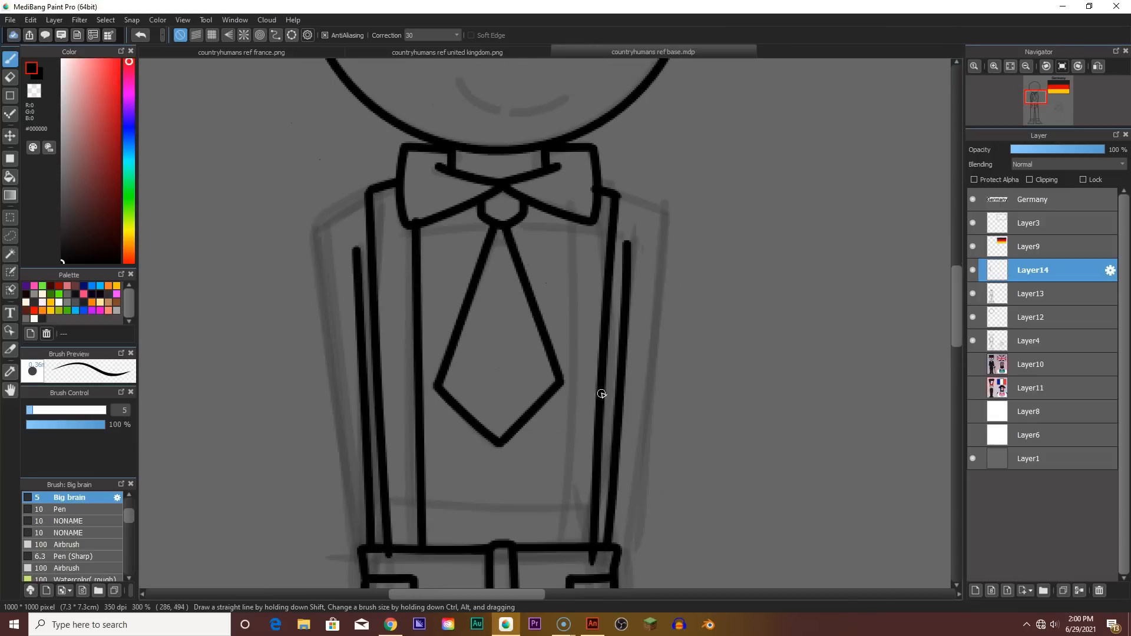
pyautogui.moveTo(575, 216)
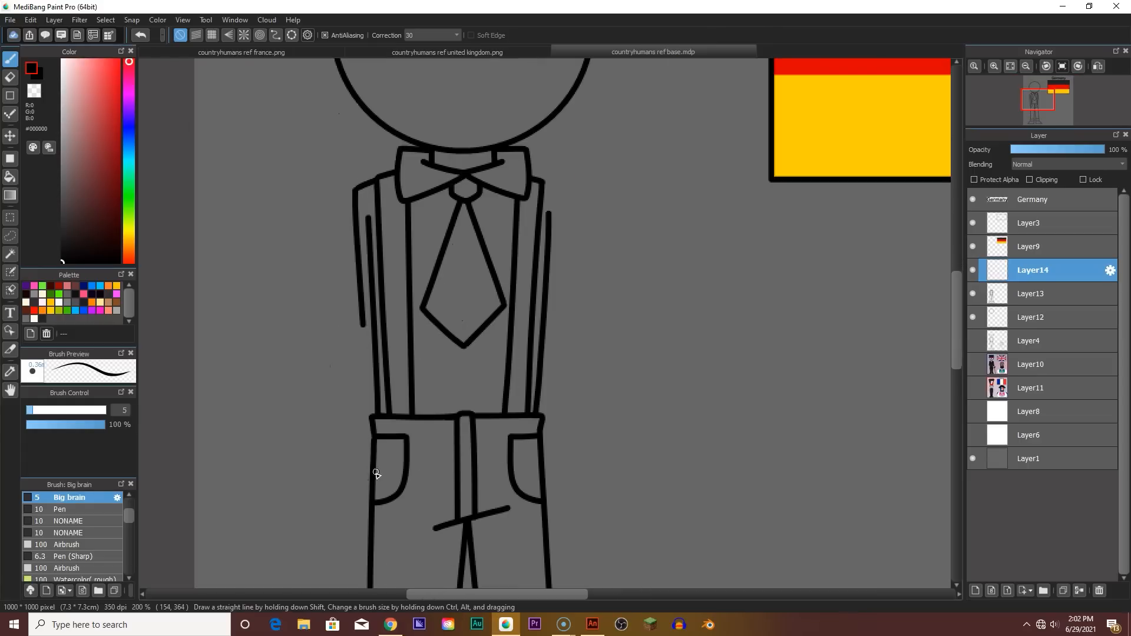
# Step: Draw the right shoulder line extending outward from the collar
pyautogui.scroll(-3)
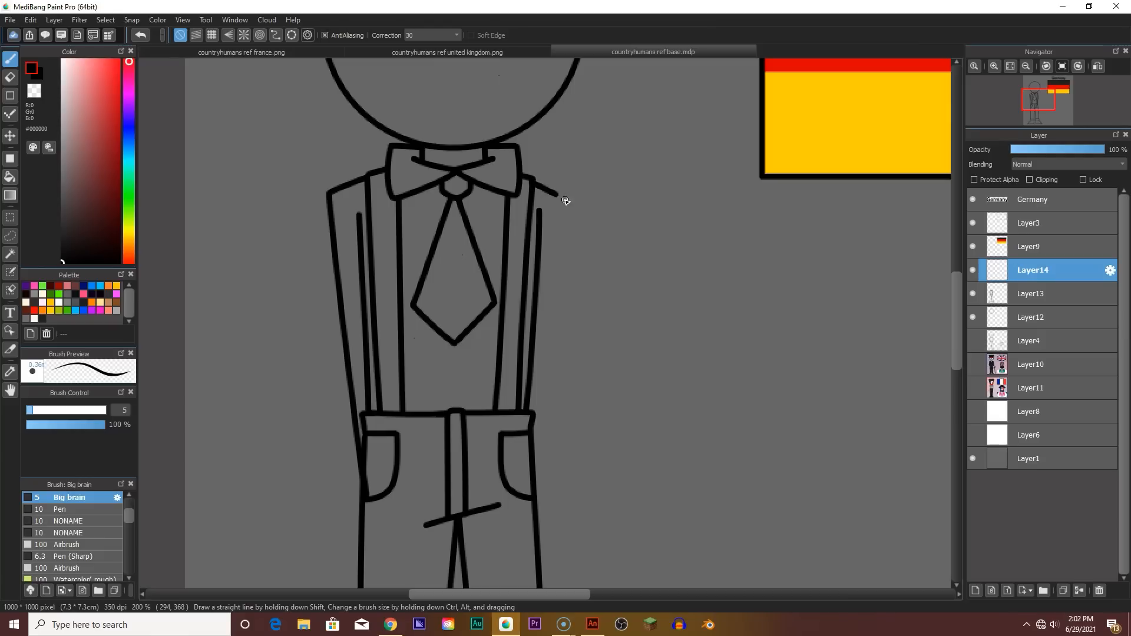
pyautogui.moveTo(540, 186)
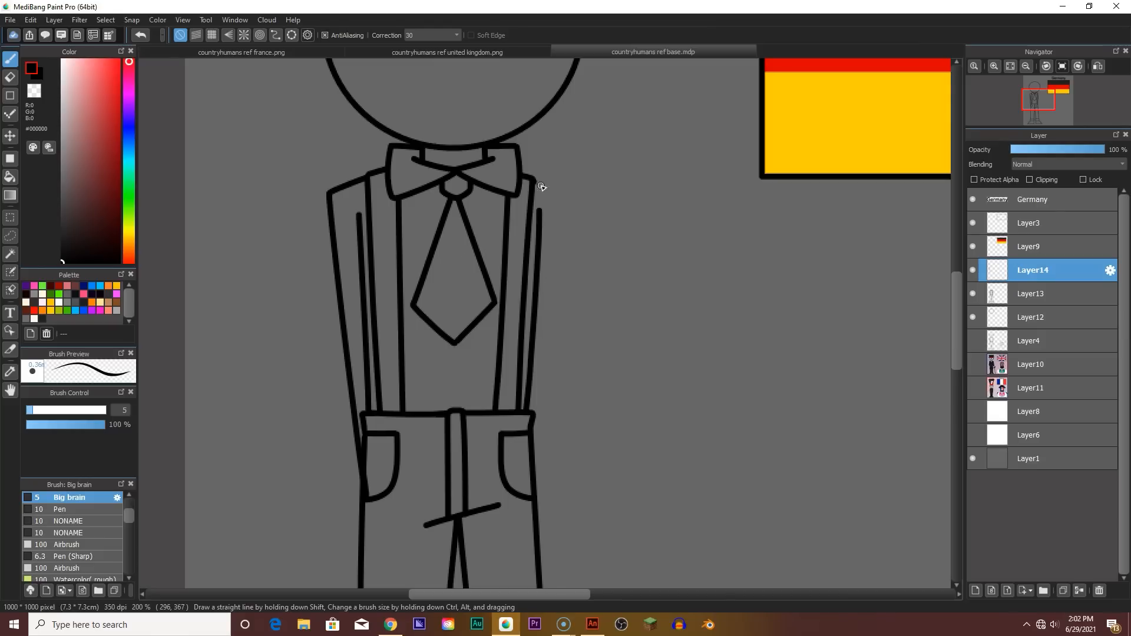
pyautogui.moveTo(537, 184); pyautogui.dragTo(529, 480)
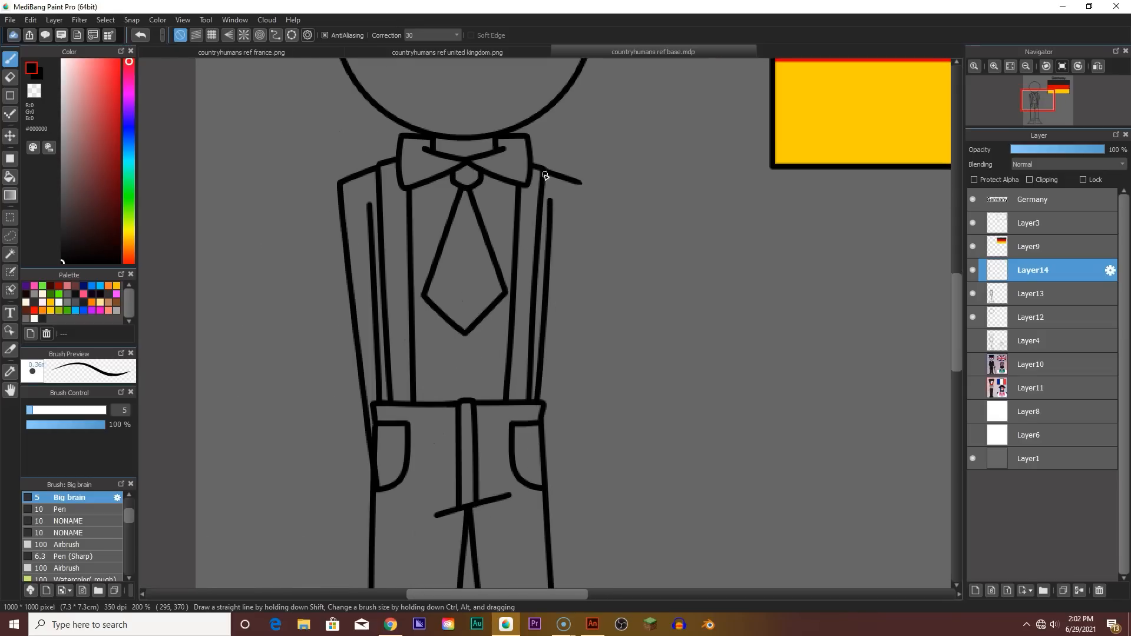
pyautogui.moveTo(544, 176); pyautogui.dragTo(552, 389)
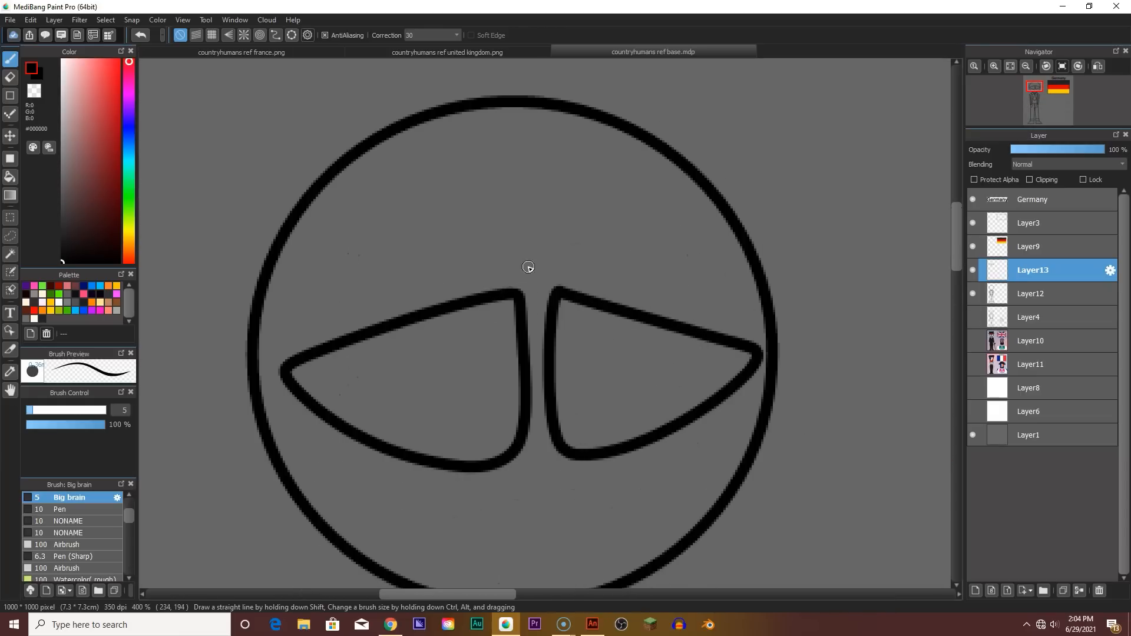
# Step: Retrace the top rim of the left eye lens over the sketch
pyautogui.moveTo(527, 267); pyautogui.dragTo(335, 324)
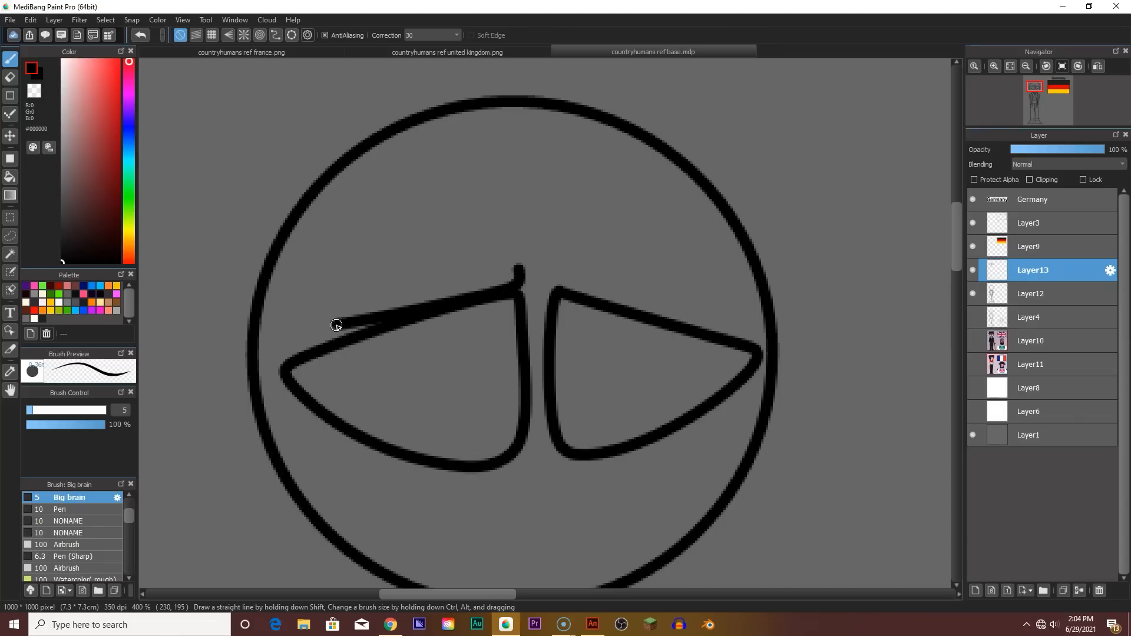
pyautogui.moveTo(333, 325); pyautogui.dragTo(527, 270)
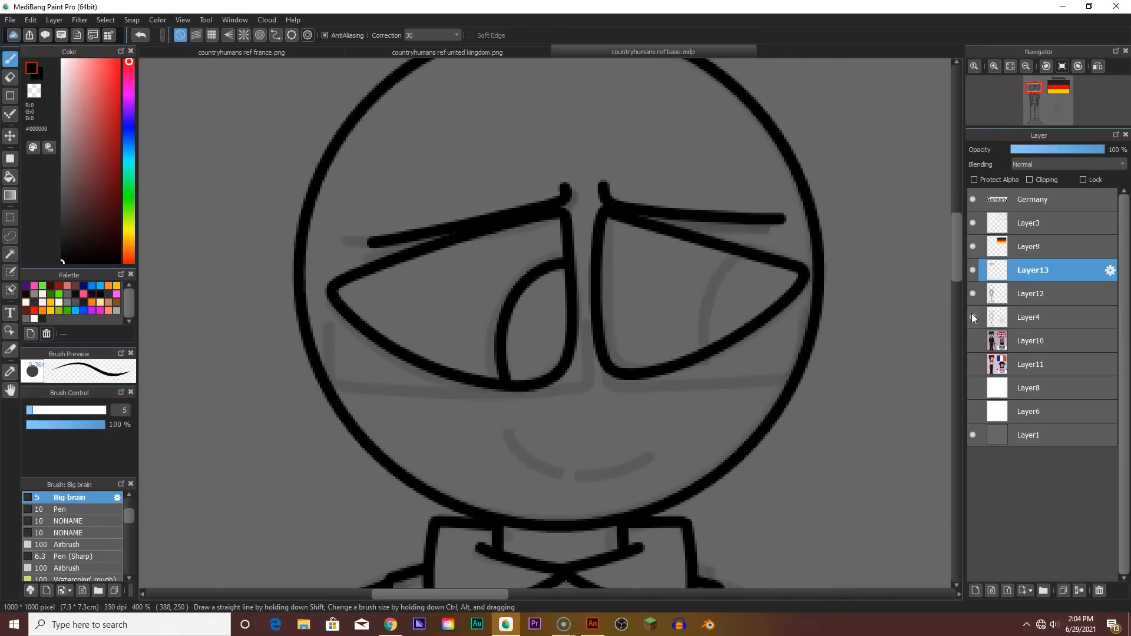
pyautogui.click(1008, 66)
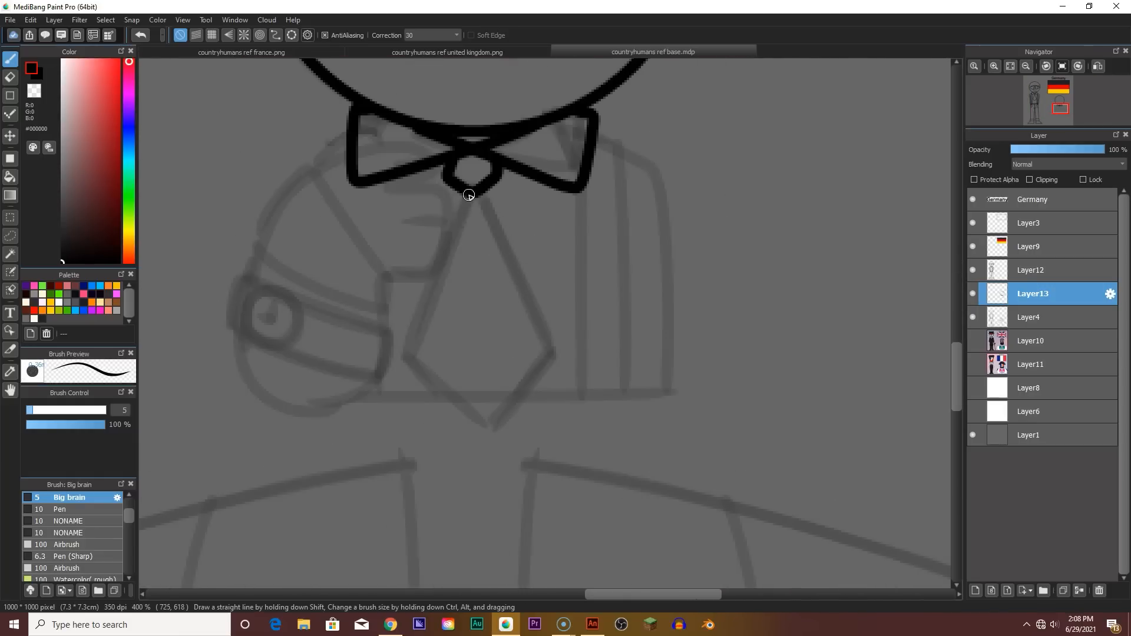
# Step: Ink the tie below the bow collar and the vertical shirt fold lines
pyautogui.moveTo(473, 195); pyautogui.dragTo(401, 360)
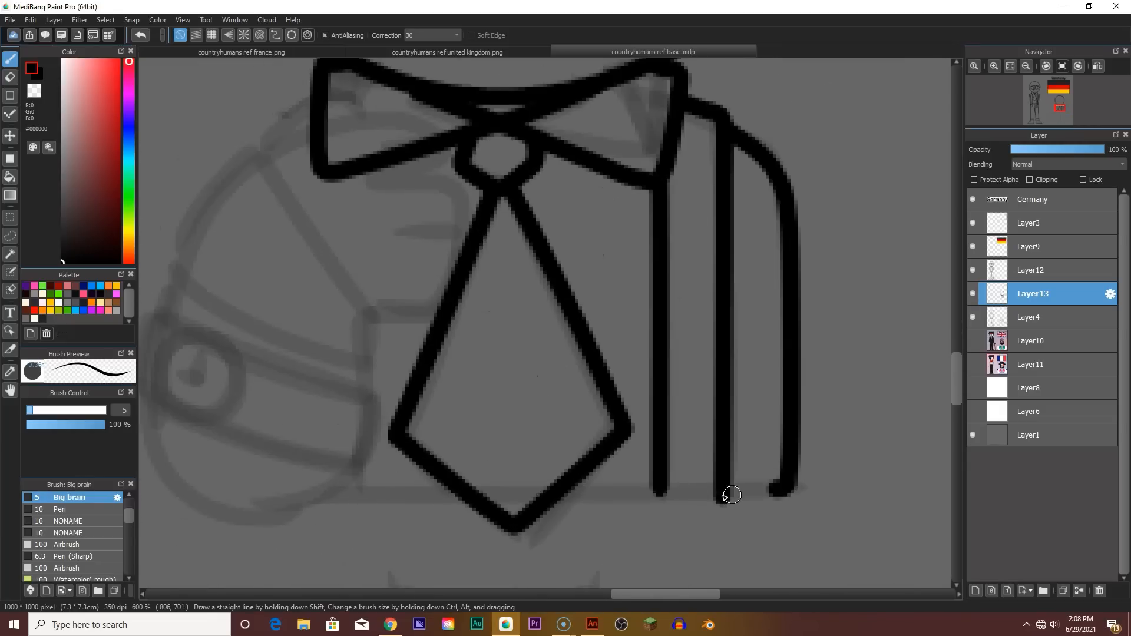
pyautogui.moveTo(730, 495); pyautogui.dragTo(465, 498)
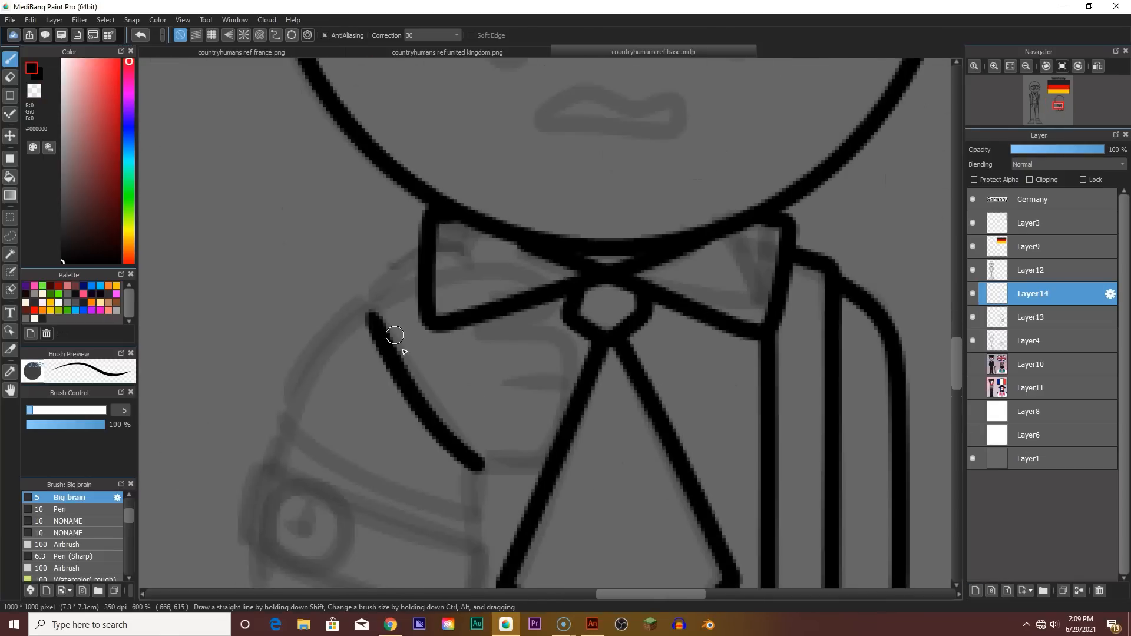
# Step: Ink the raised arm outline from shoulder down the sleeve
pyautogui.moveTo(395, 334); pyautogui.dragTo(353, 305)
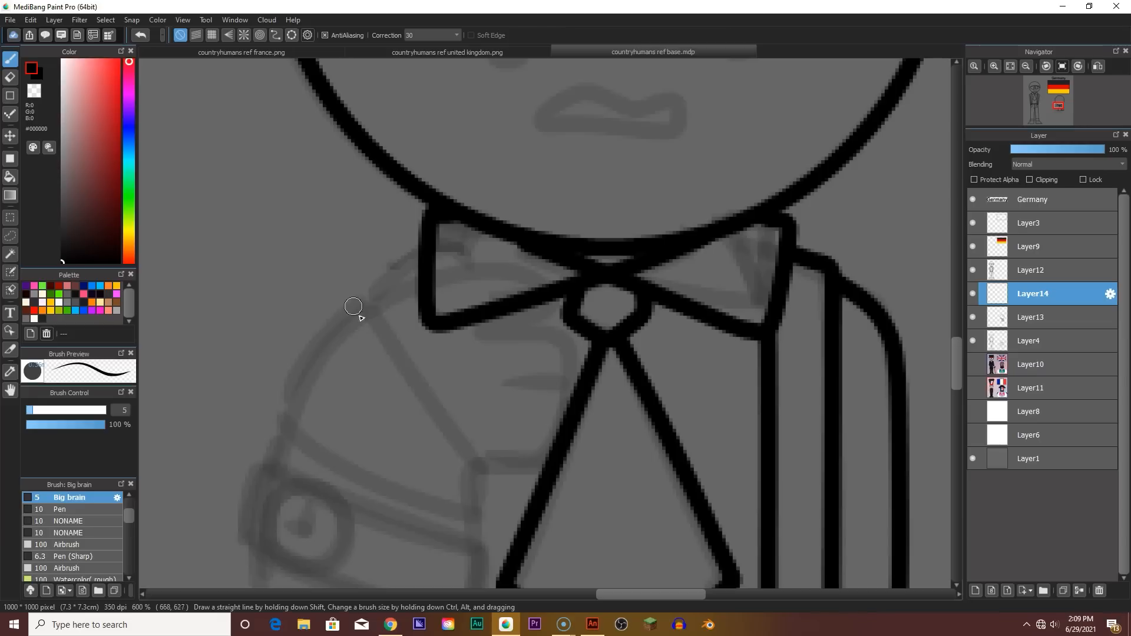
pyautogui.moveTo(354, 306); pyautogui.dragTo(468, 441)
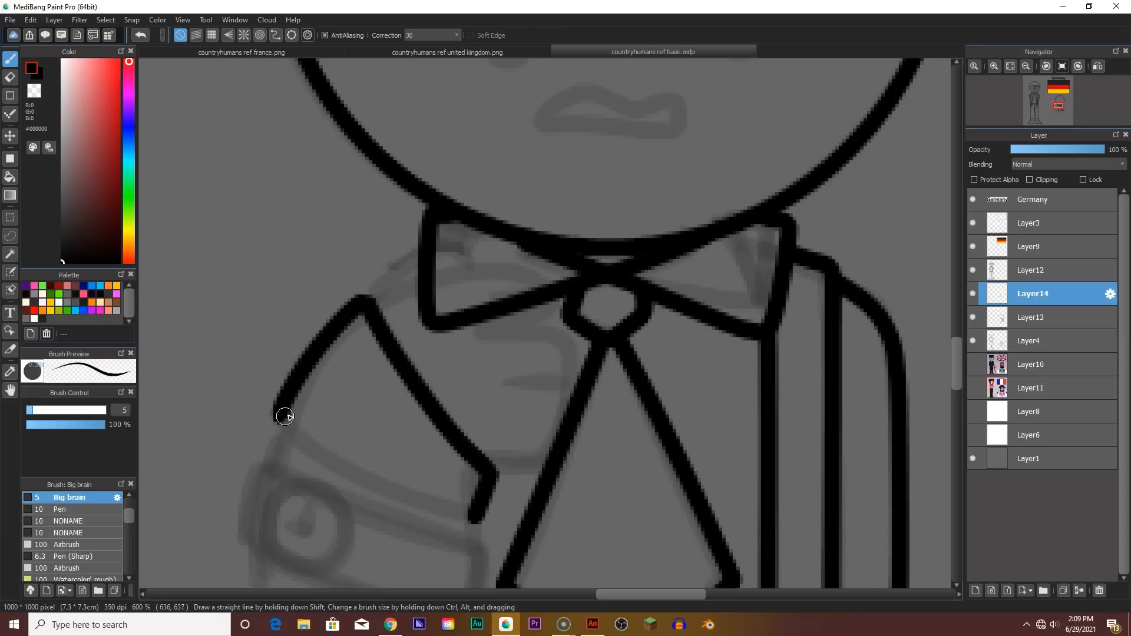
pyautogui.moveTo(281, 416); pyautogui.dragTo(469, 512)
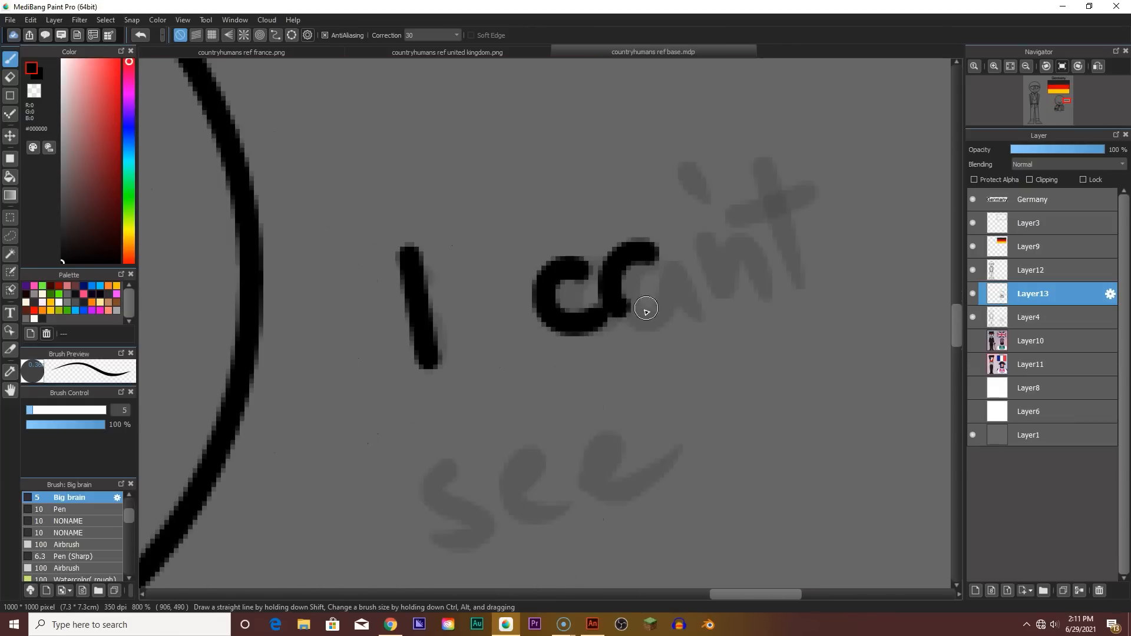
# Step: Trace the remaining letters of the 'I cant see' note, including the word 'see'
pyautogui.moveTo(646, 308); pyautogui.dragTo(706, 237)
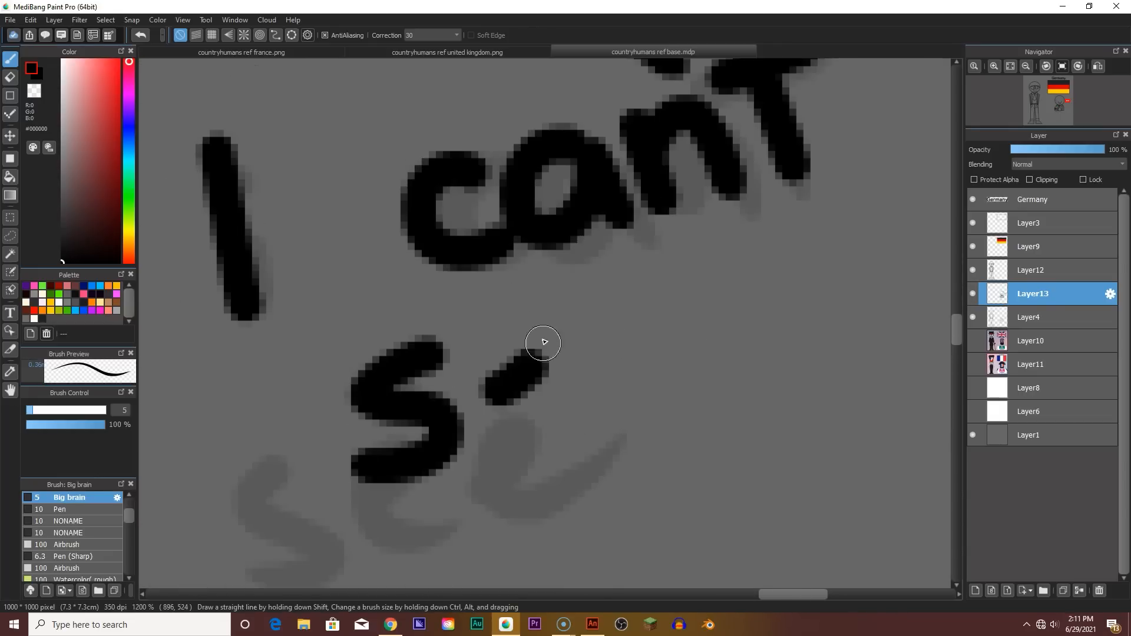
pyautogui.moveTo(540, 343); pyautogui.dragTo(661, 380)
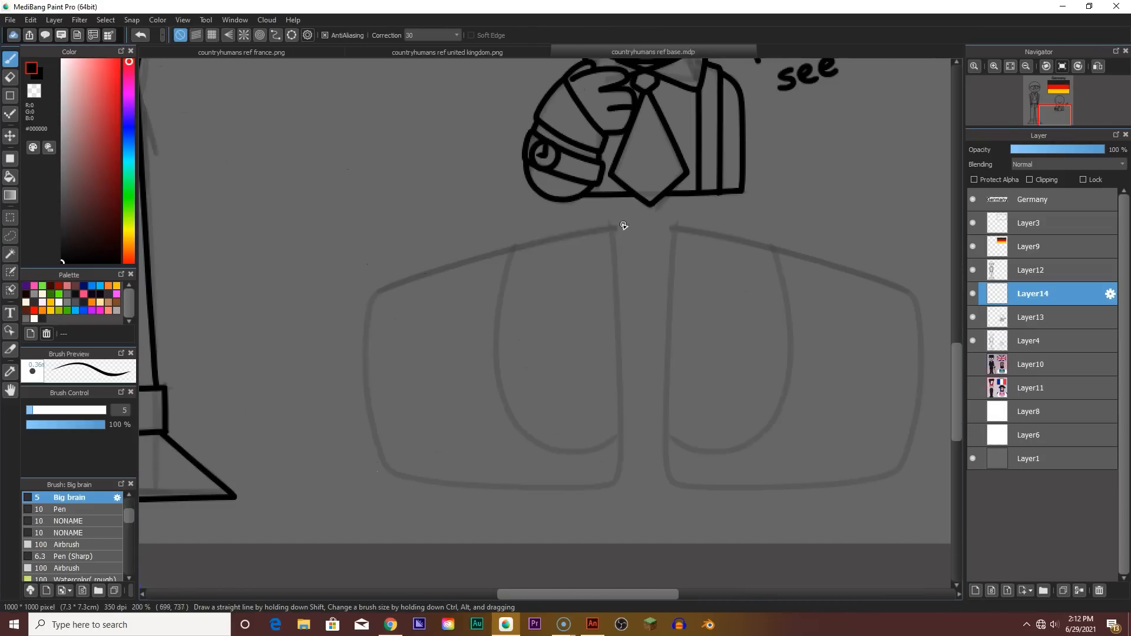
# Step: Ink the leg outlines over the sketch before filling the head
pyautogui.moveTo(620, 226); pyautogui.dragTo(369, 451)
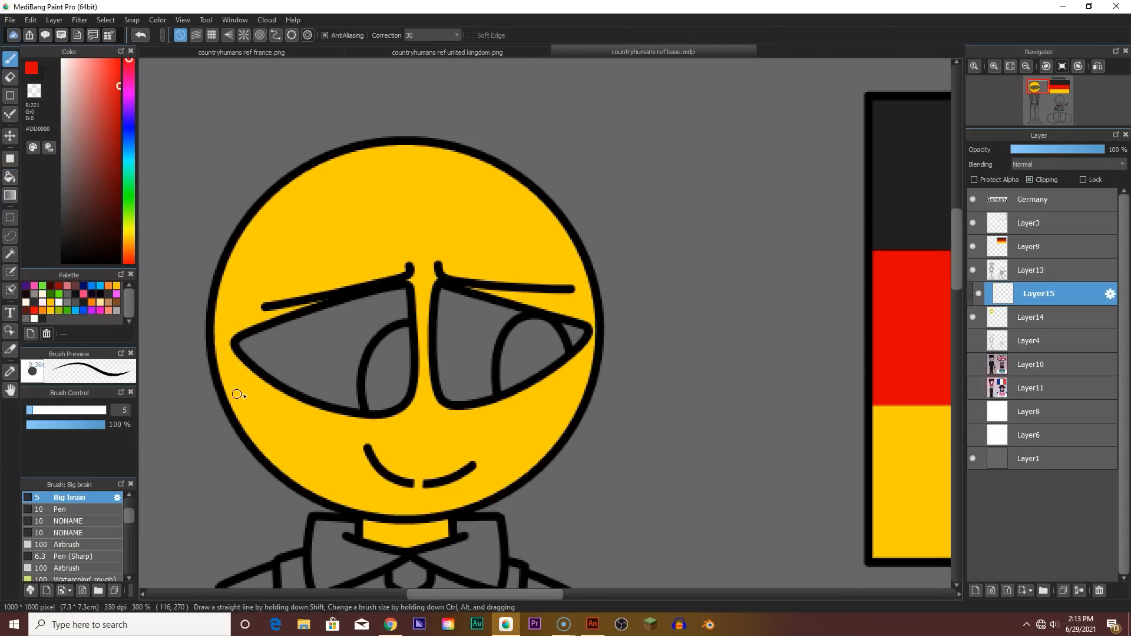
# Step: Paint the red flag stripe across the upper part of the head
pyautogui.click(536, 310)
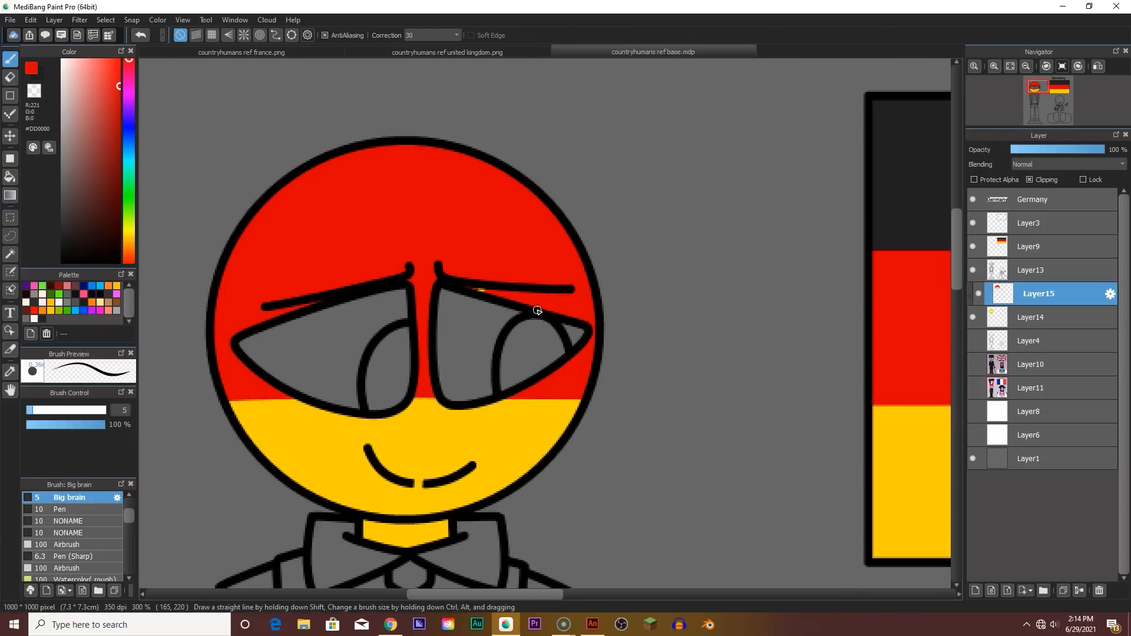
pyautogui.moveTo(230, 248); pyautogui.dragTo(577, 249)
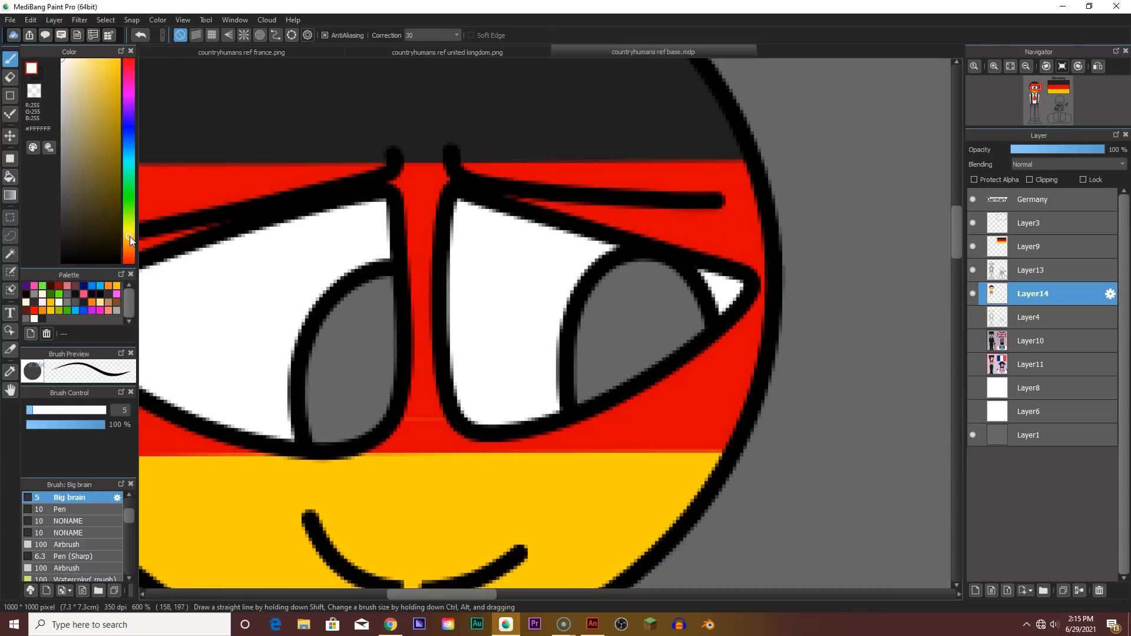
# Step: Start the rectangular glasses sketch over the eyes
pyautogui.click(334, 358)
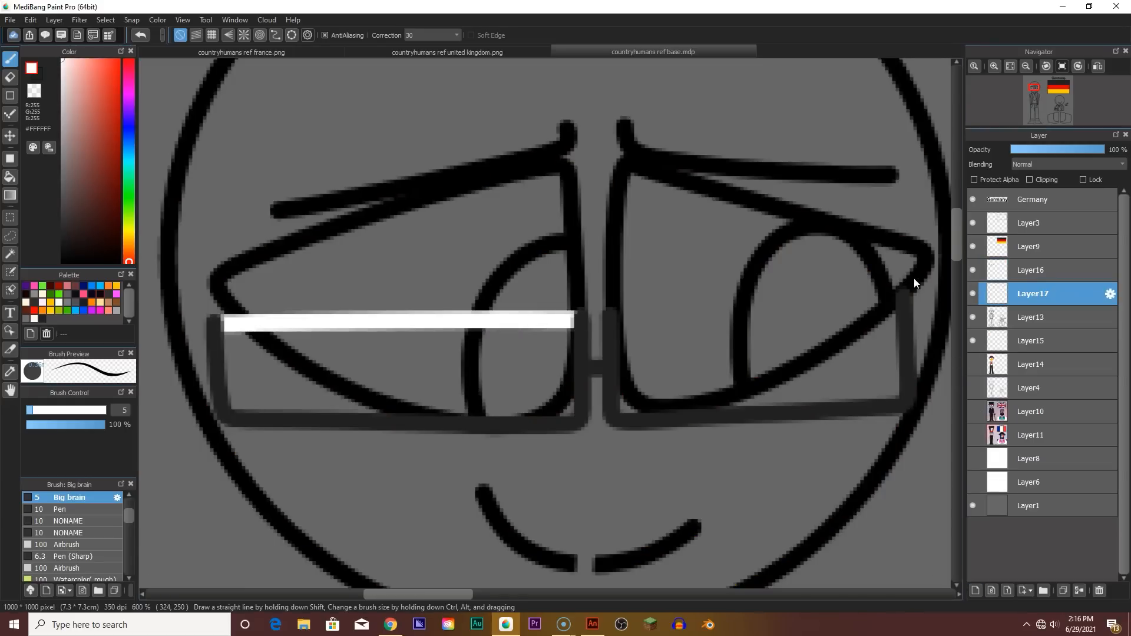
# Step: Draw the glasses frame over the eyes and tint the round sleeve patch cream
pyautogui.moveTo(617, 323); pyautogui.dragTo(902, 303)
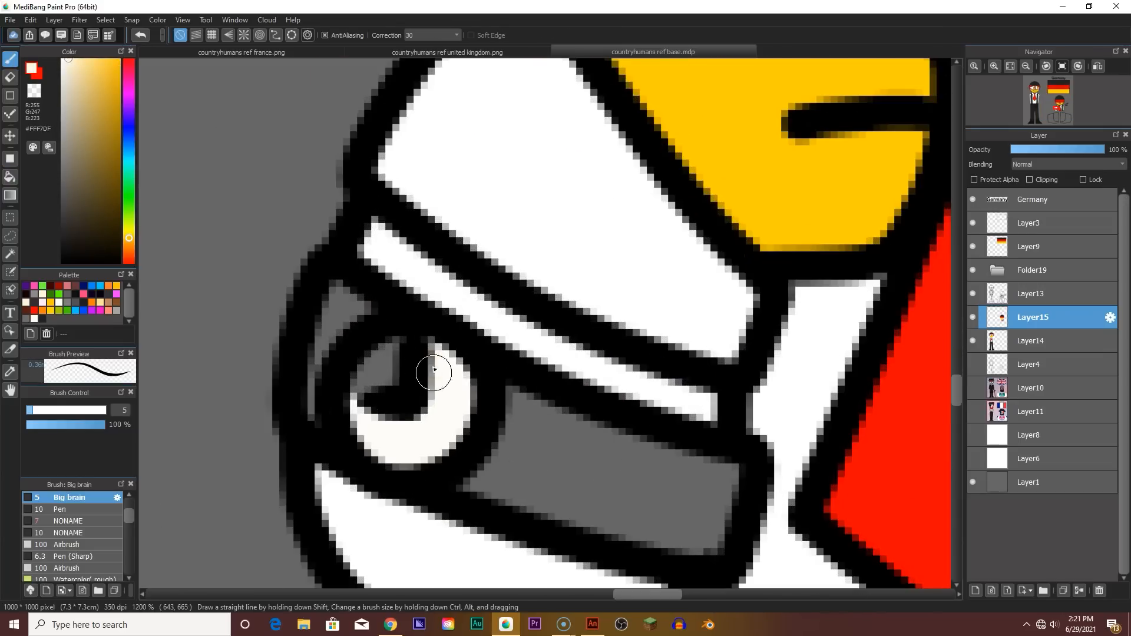
pyautogui.moveTo(433, 371); pyautogui.dragTo(371, 425)
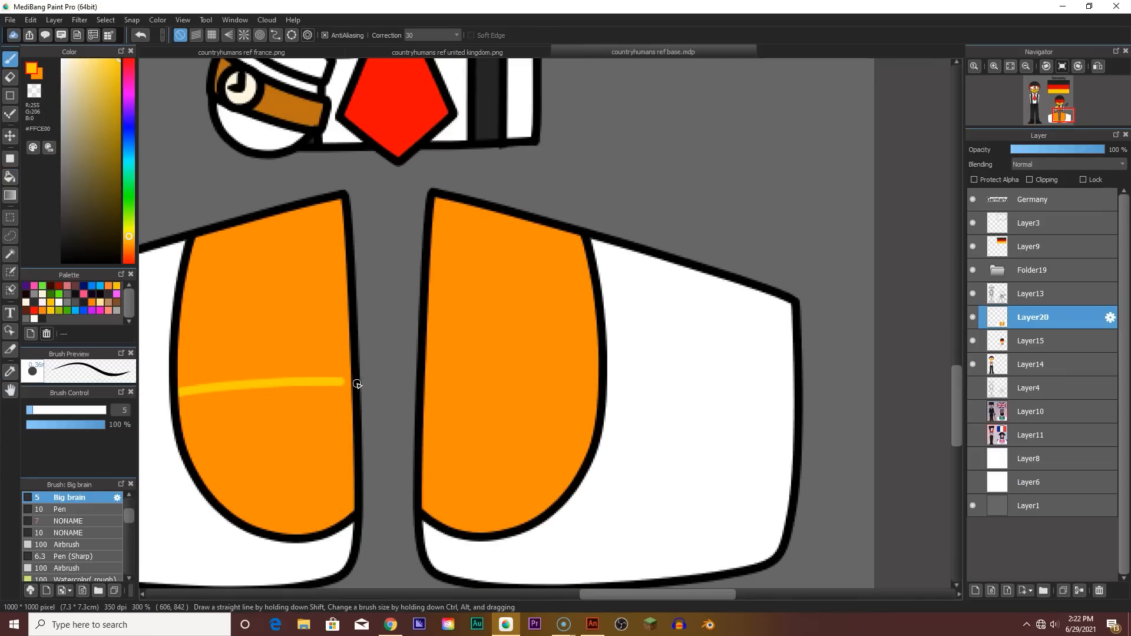
pyautogui.moveTo(425, 383)
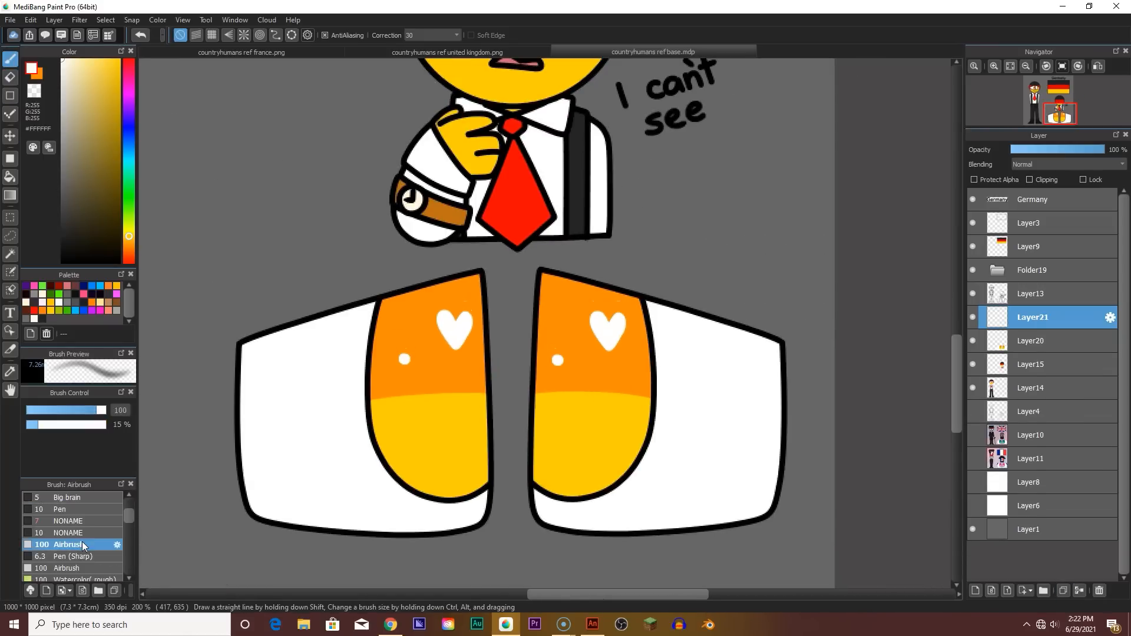
# Step: Switch to the East Germany .mdp file and confirm the Expand selection dialog
pyautogui.click(68, 533)
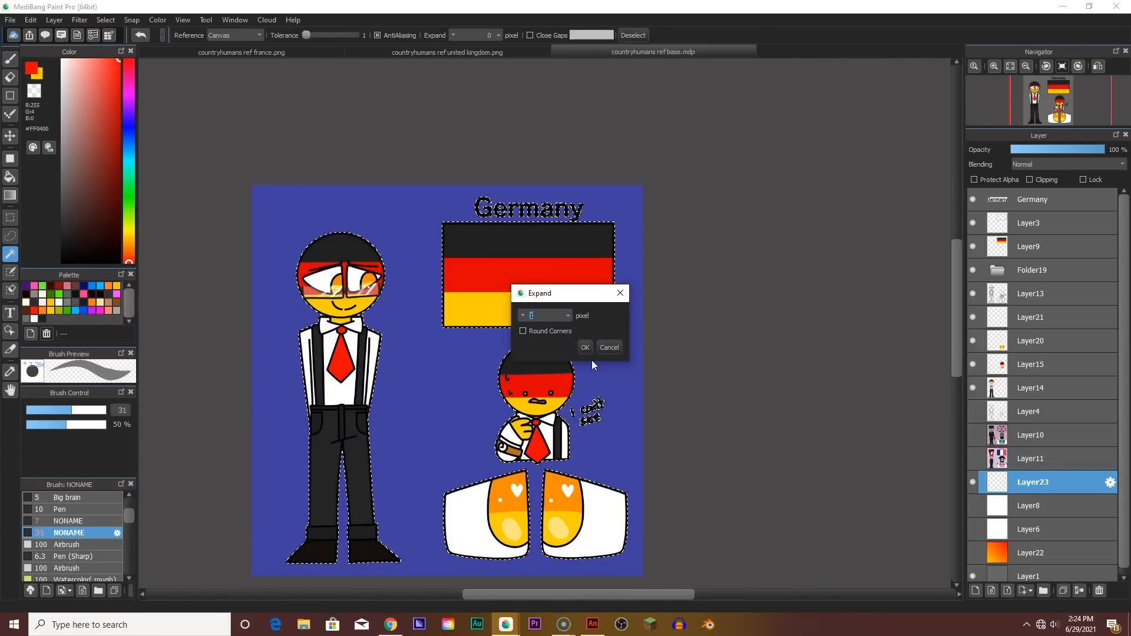
pyautogui.click(585, 347)
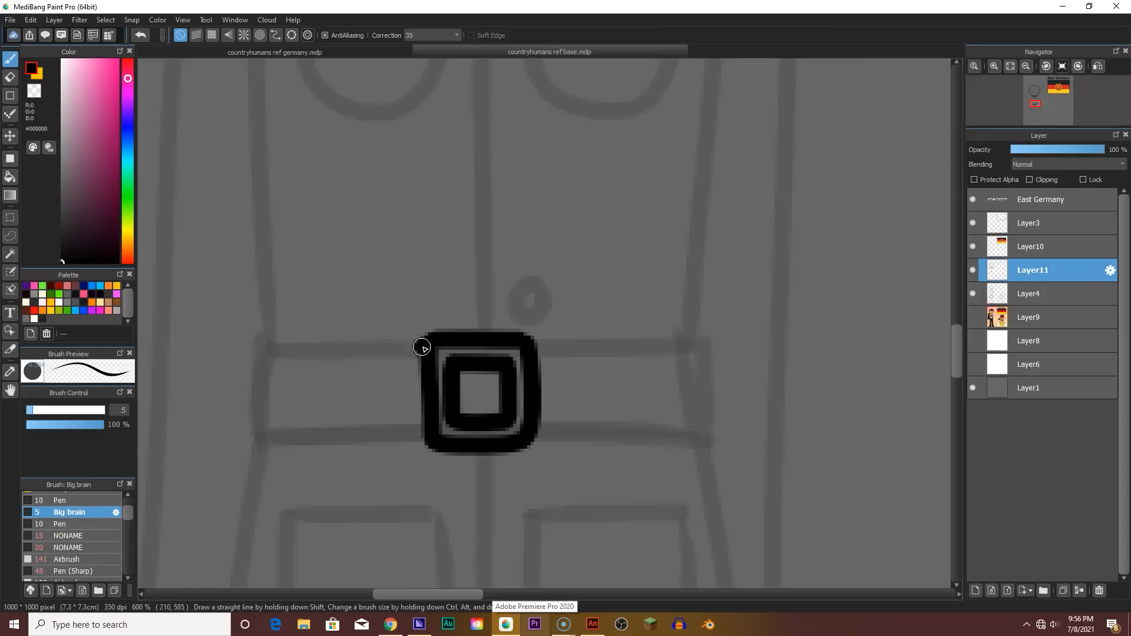
# Step: Ink the belt buckle, coat lower edge, both boots and the coat sleeve line in black
pyautogui.moveTo(422, 347); pyautogui.dragTo(706, 438)
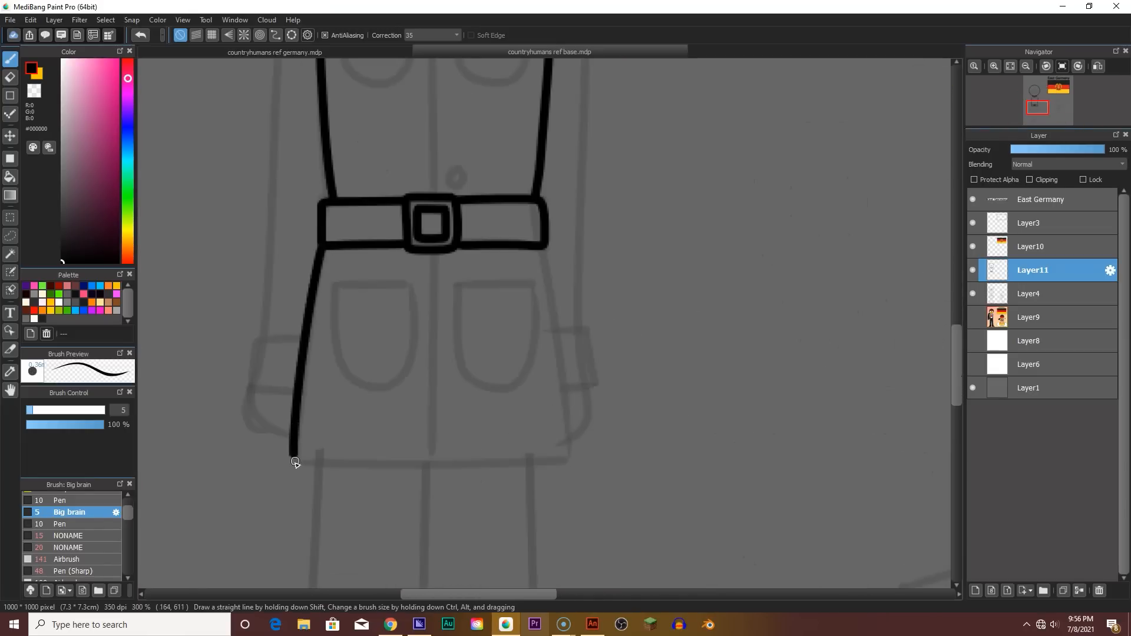
pyautogui.moveTo(295, 462); pyautogui.dragTo(453, 457)
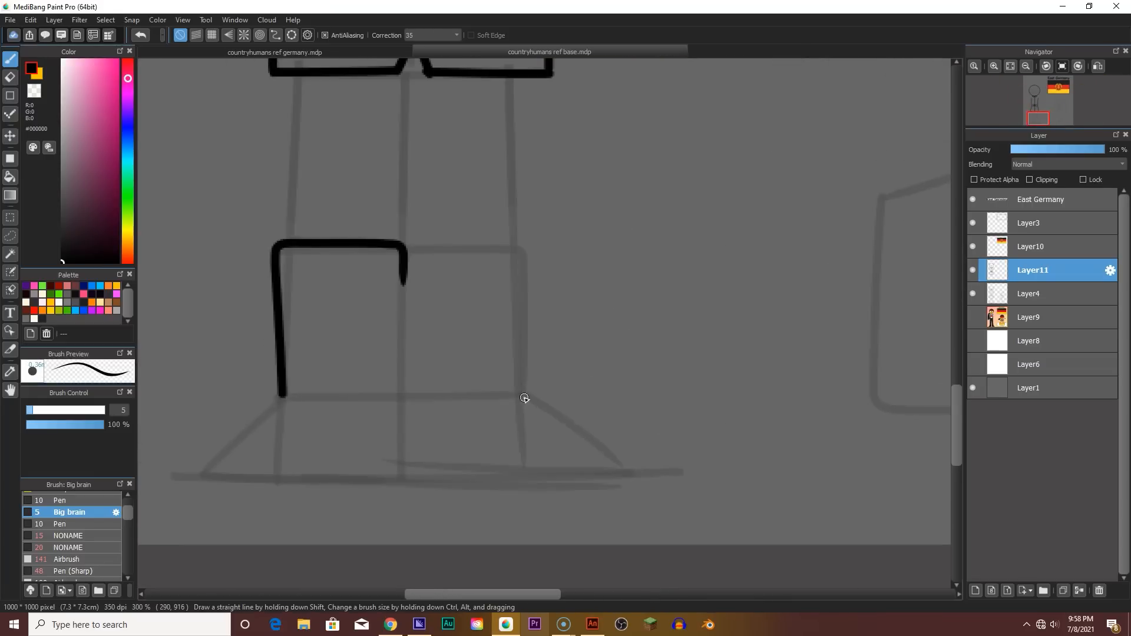
pyautogui.moveTo(523, 397); pyautogui.dragTo(404, 472)
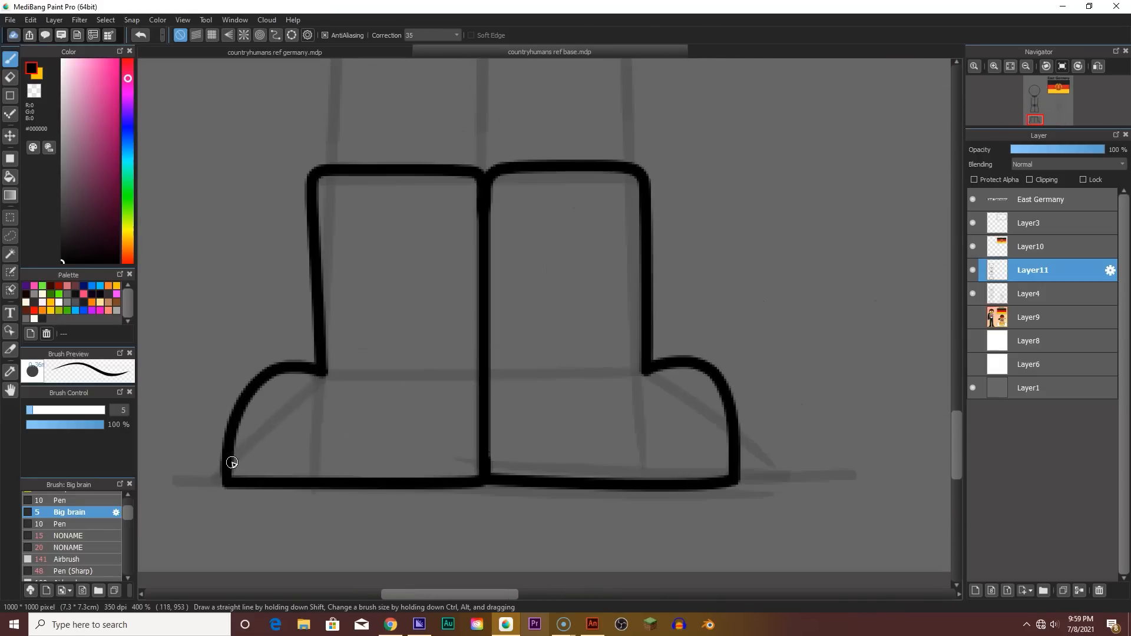
pyautogui.moveTo(230, 462); pyautogui.dragTo(487, 458)
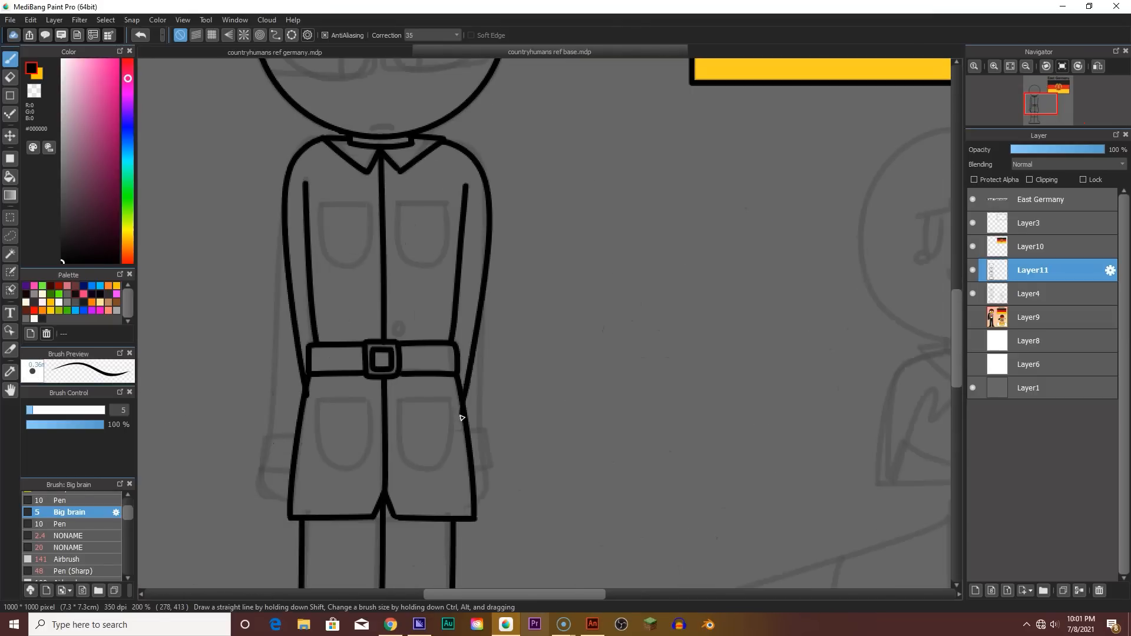
pyautogui.moveTo(412, 137); pyautogui.dragTo(466, 418)
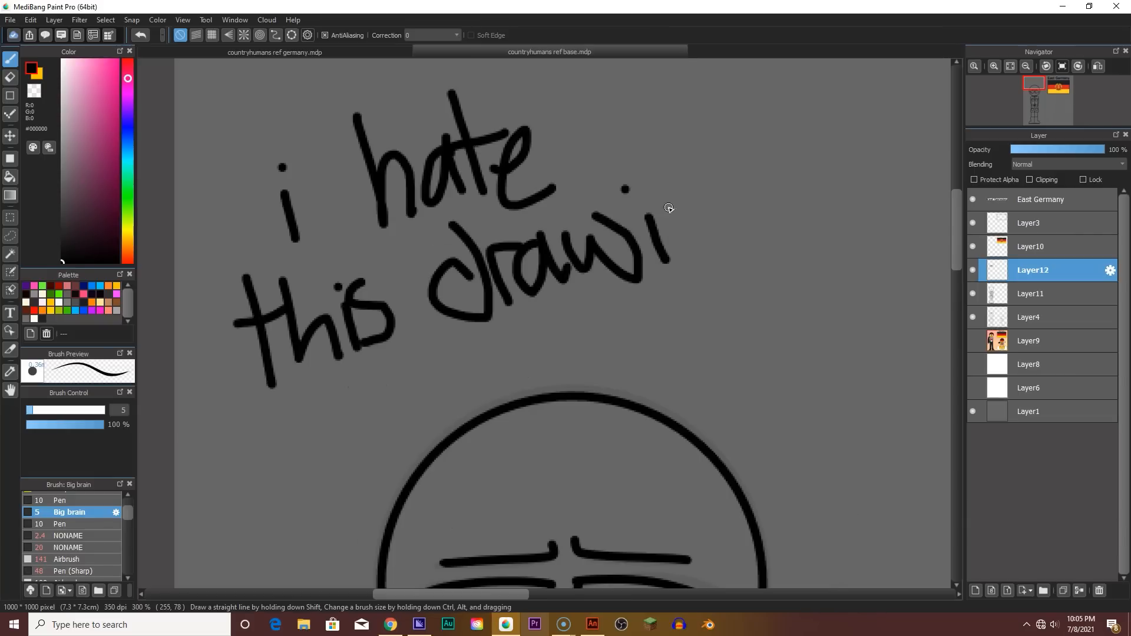
# Step: Write the handwritten note above the character's head
pyautogui.moveTo(650, 209); pyautogui.dragTo(826, 288)
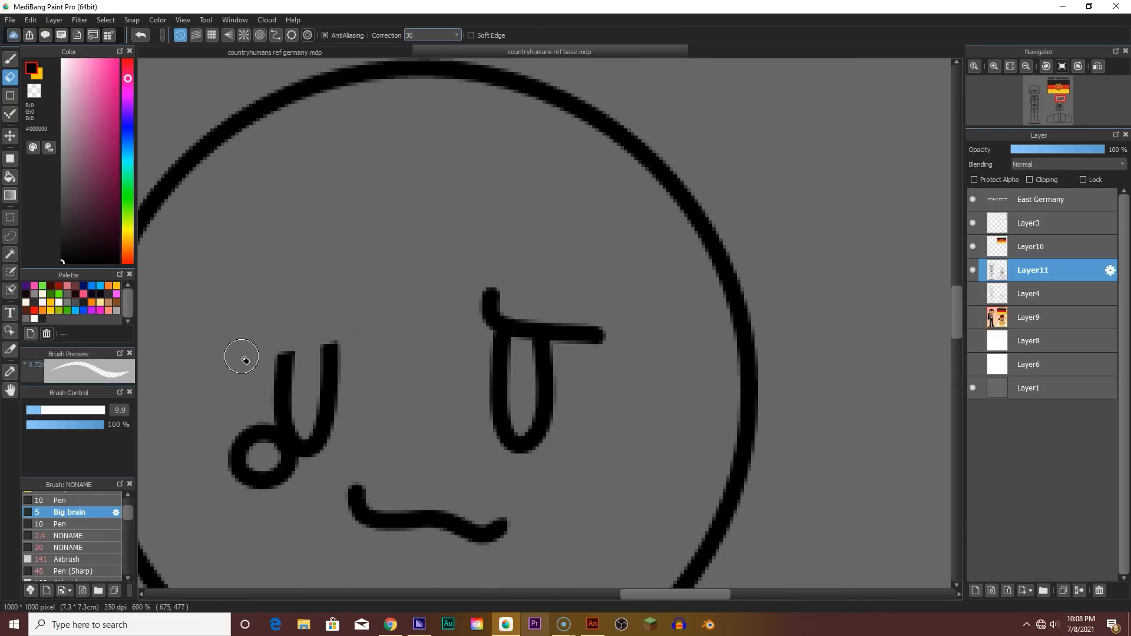
# Step: Erase the stray parts of the face lines with the Eraser
pyautogui.moveTo(242, 357); pyautogui.dragTo(584, 375)
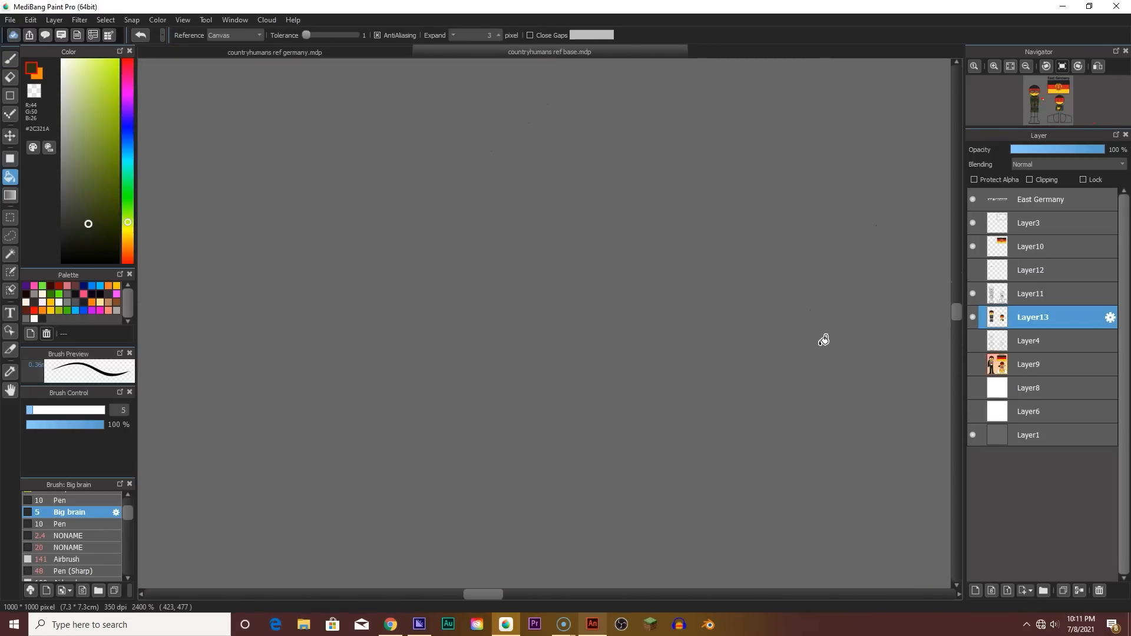
pyautogui.moveTo(755, 319)
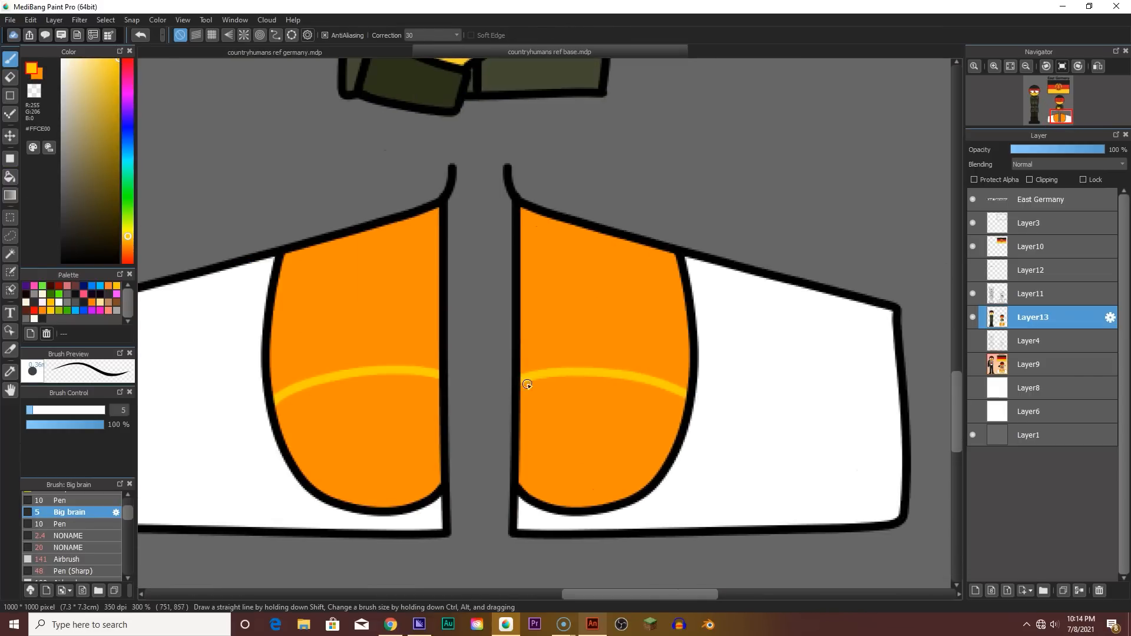
# Step: Add a yellow highlight on the orange shape
pyautogui.click(549, 52)
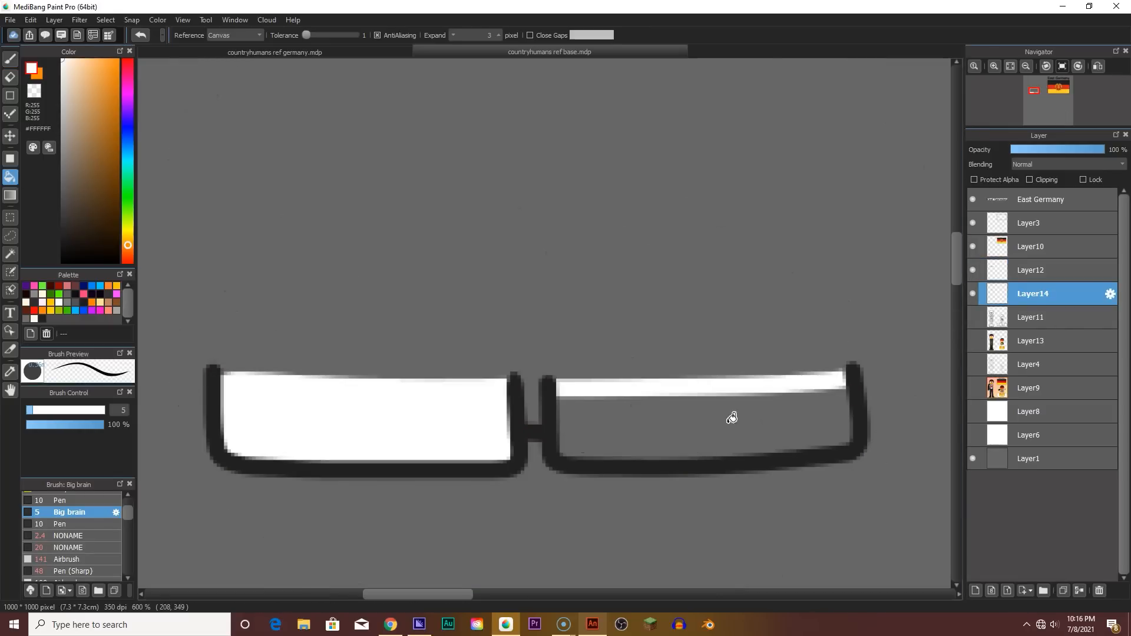
# Step: Bucket-fill the right glasses lens white
pyautogui.moveTo(1100, 150); pyautogui.dragTo(1039, 149)
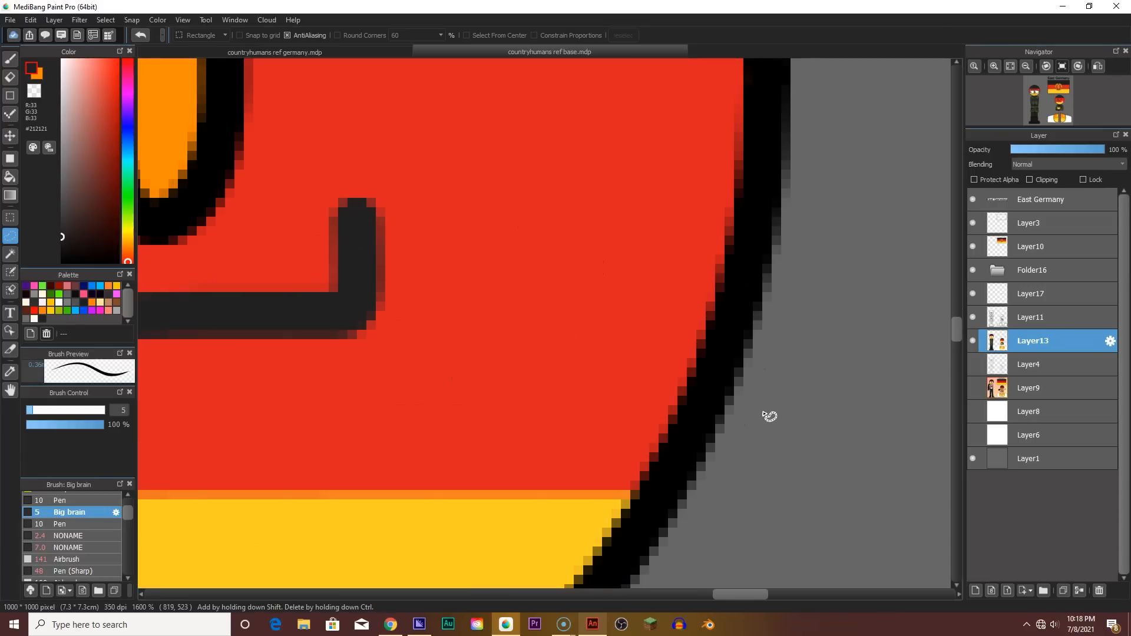
pyautogui.moveTo(765, 415)
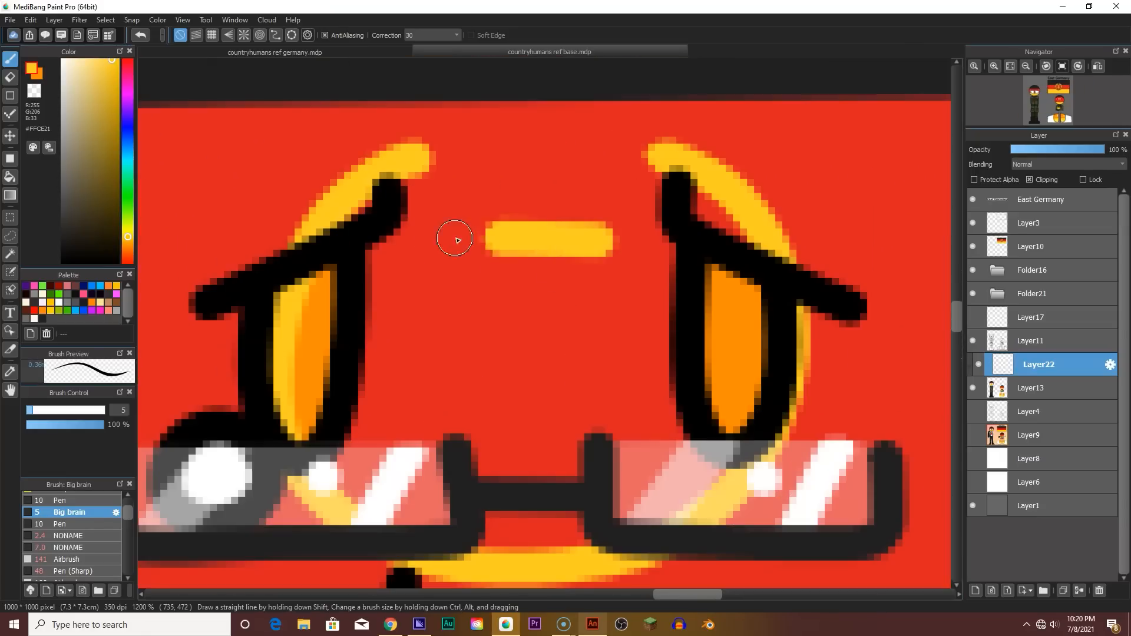
# Step: Add a yellow highlight dash on the red forehead above the glasses
pyautogui.moveTo(454, 239); pyautogui.dragTo(482, 286)
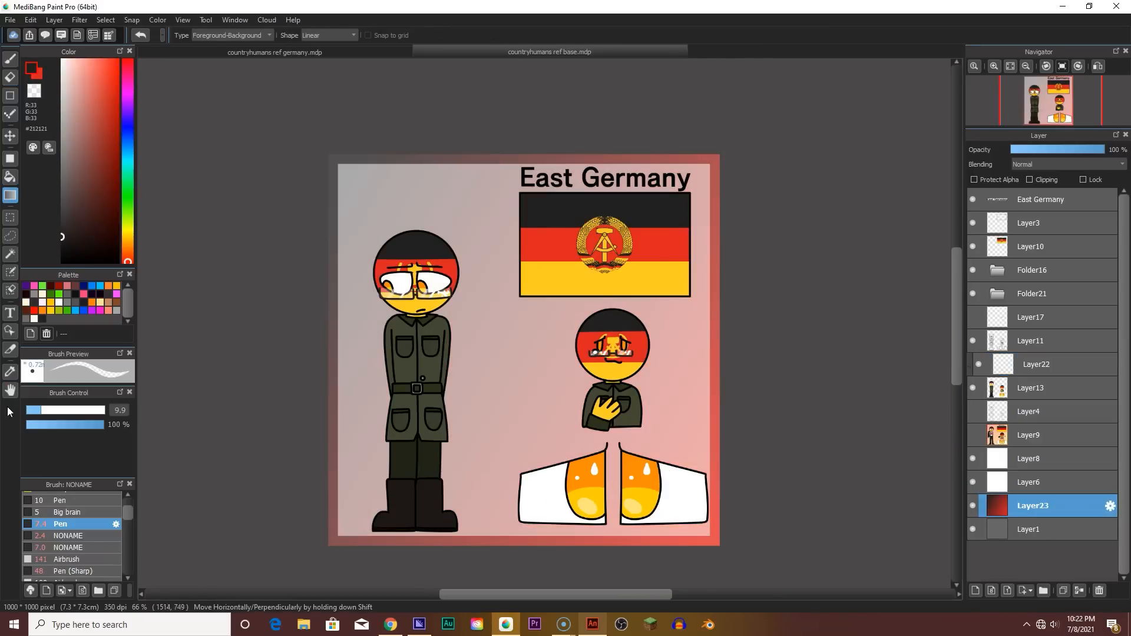
# Step: Redo the background as a diagonal yellow-to-red linear gradient from top-left to bottom-right
pyautogui.moveTo(334, 167); pyautogui.dragTo(706, 534)
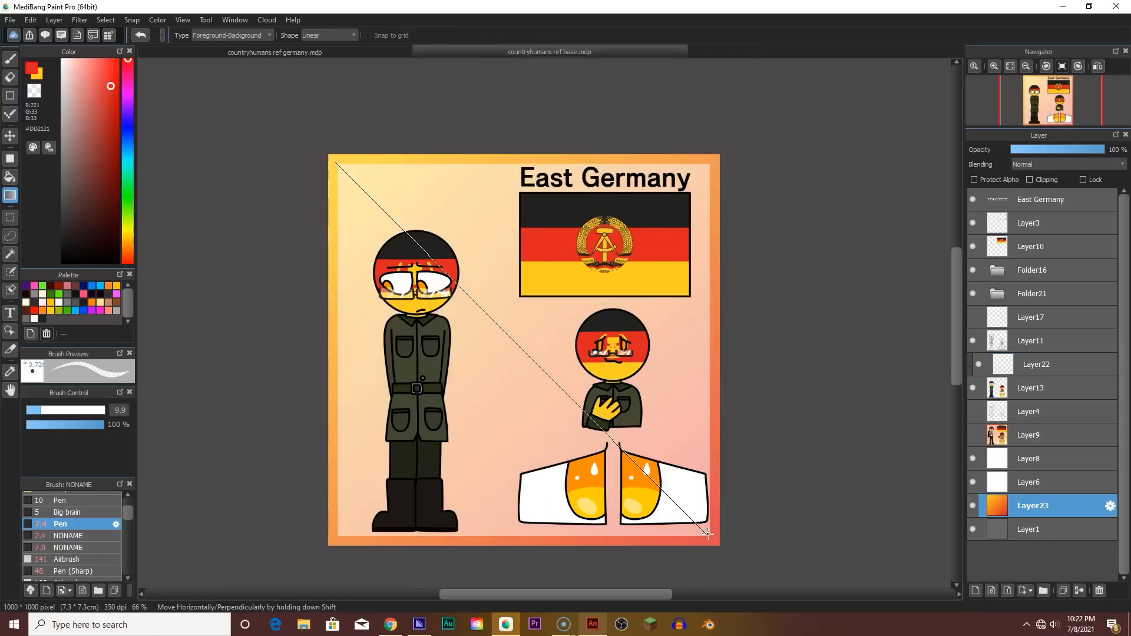